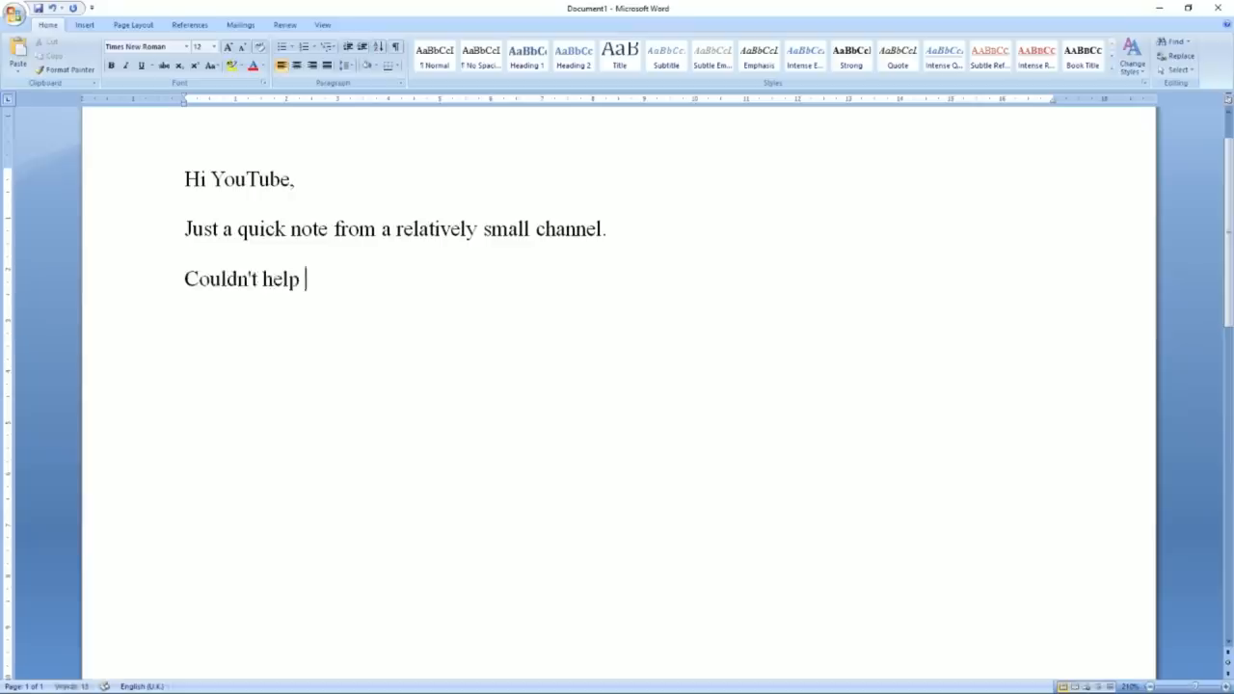
pyautogui.write("notice you've started punishing content creators by restricting advertising on anything that might be vulgar or sexually suggestive. Just wanted to say it's about ████ time and")
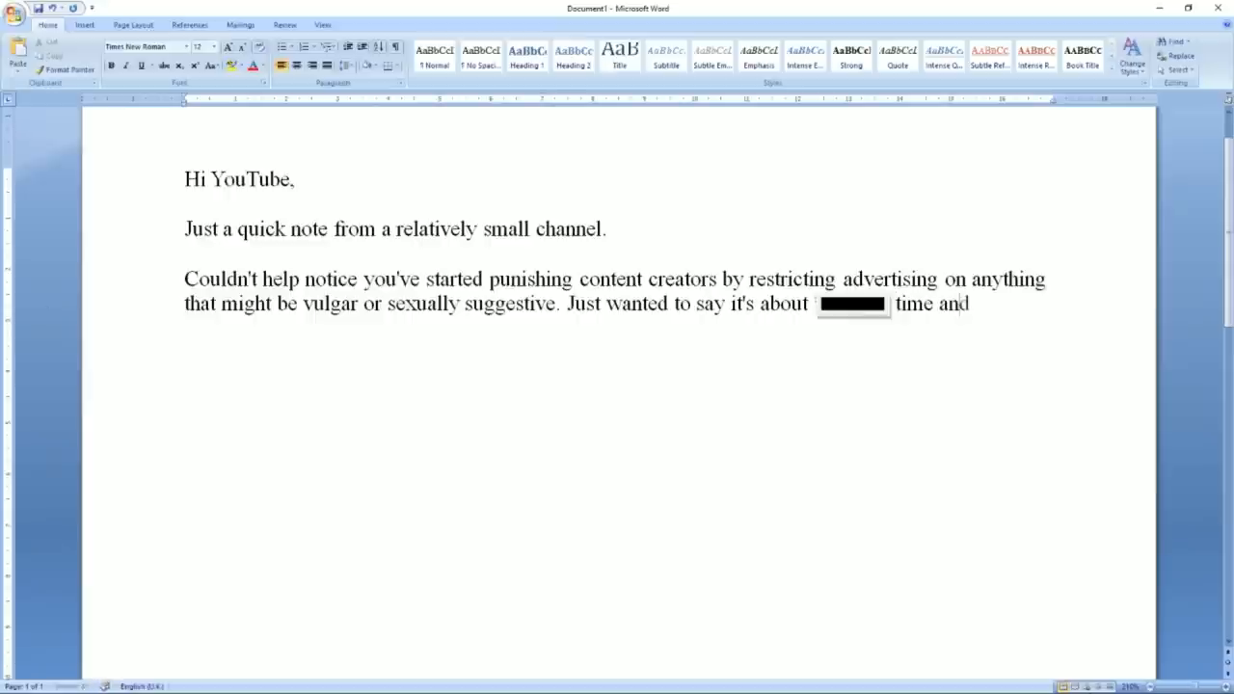
pyautogui.write('channels making content like that can suck a ████')
pyautogui.write('The reason YouTube got so b')
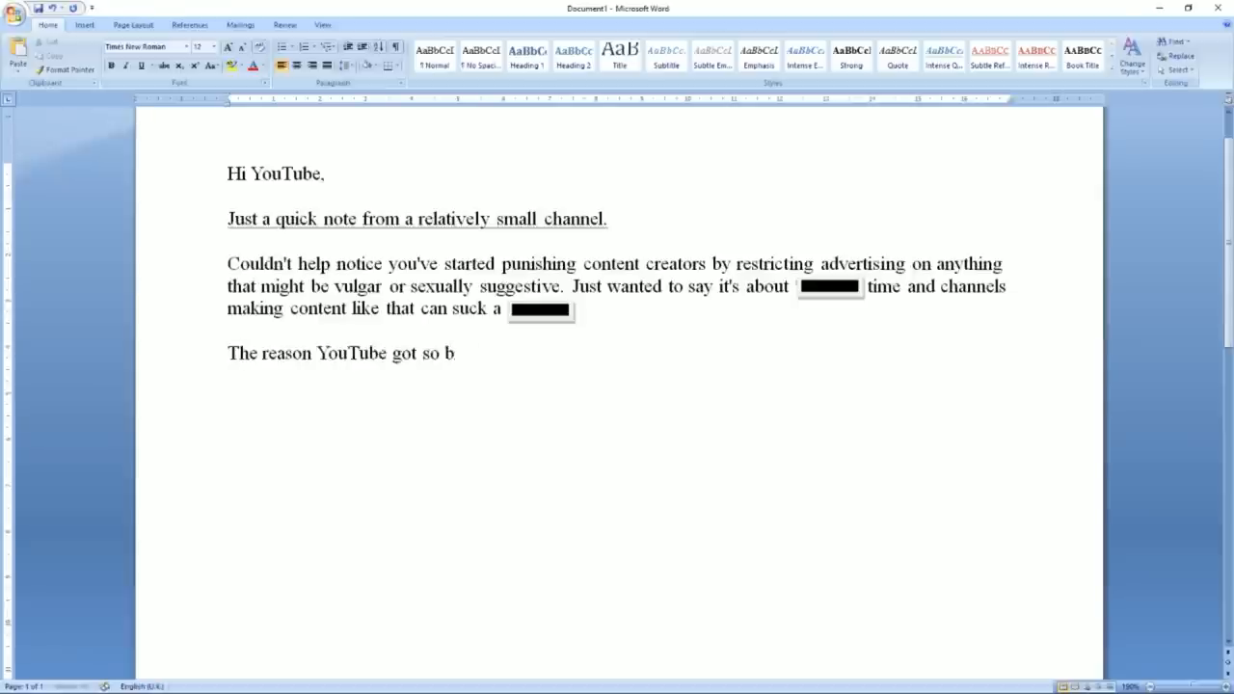
pyautogui.write('ig was because it was television but without the censorship.')
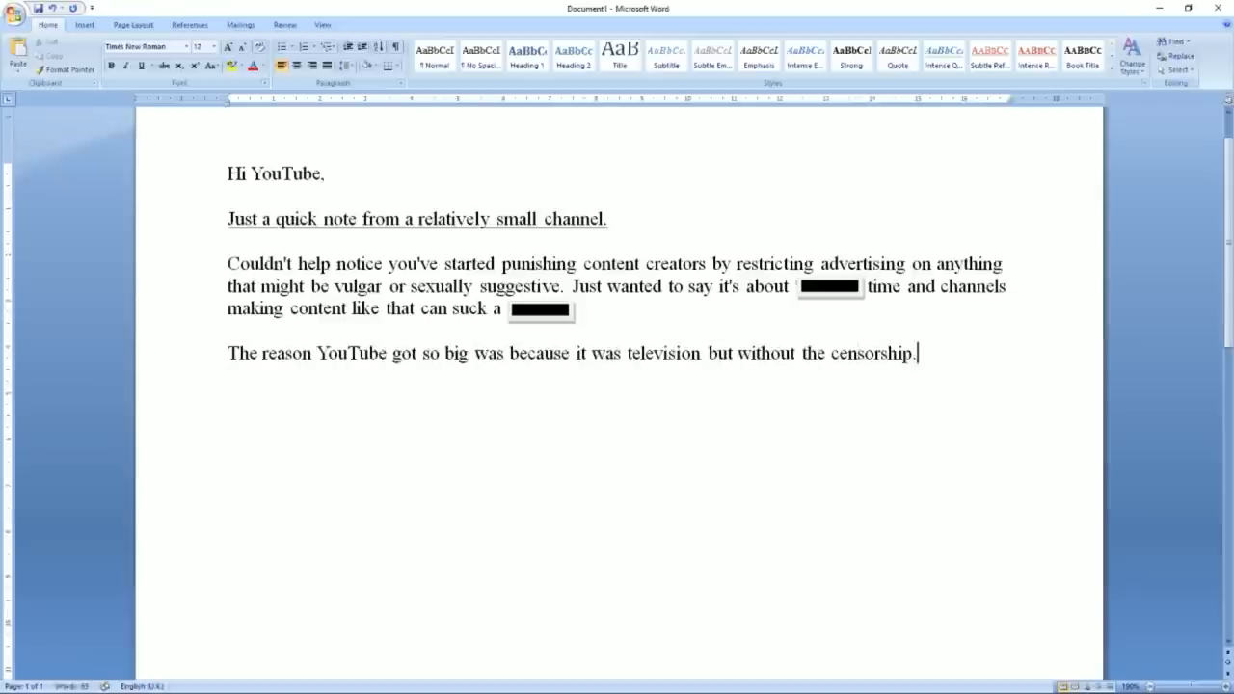
pyautogui.write('It seems like a great')
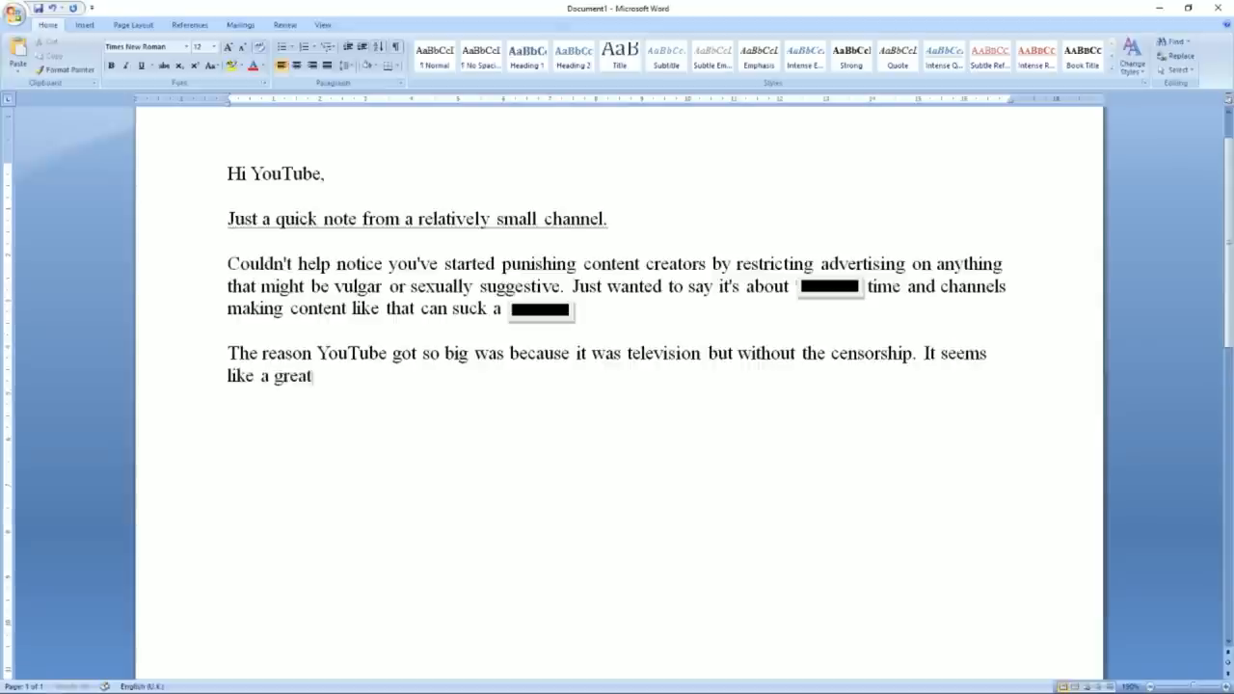
pyautogui.write('idea to now turn the platform into a safe advertising space free of anything outrageous like hum')
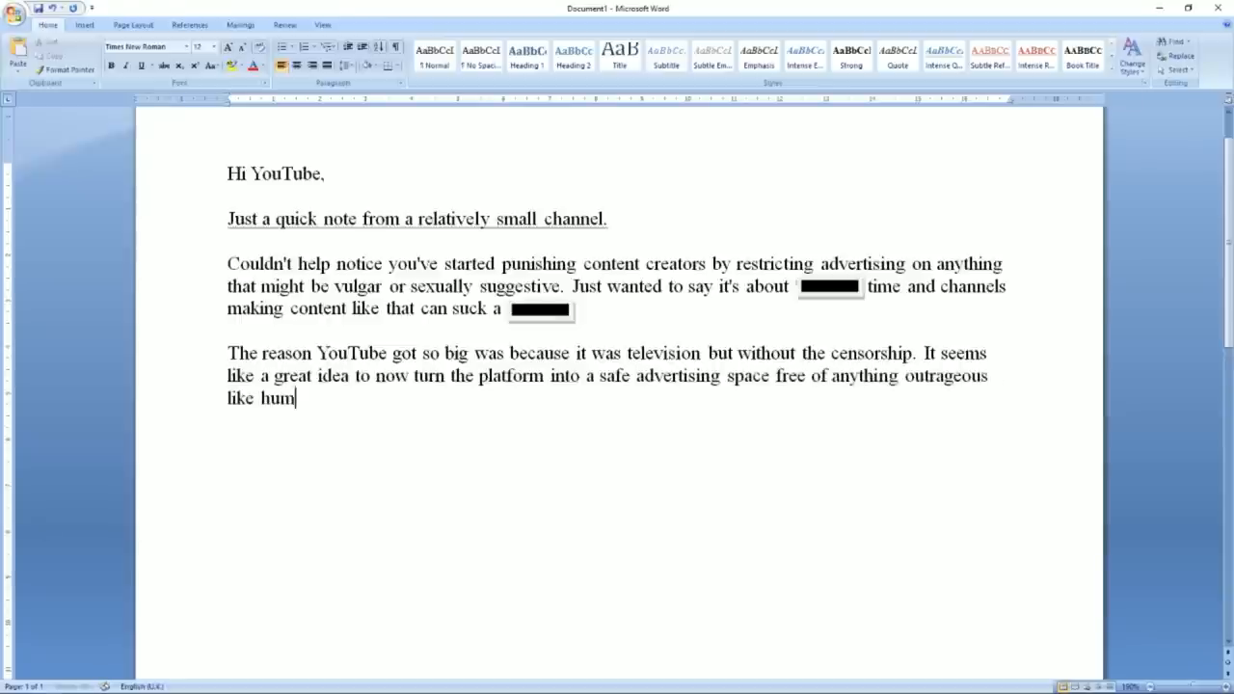